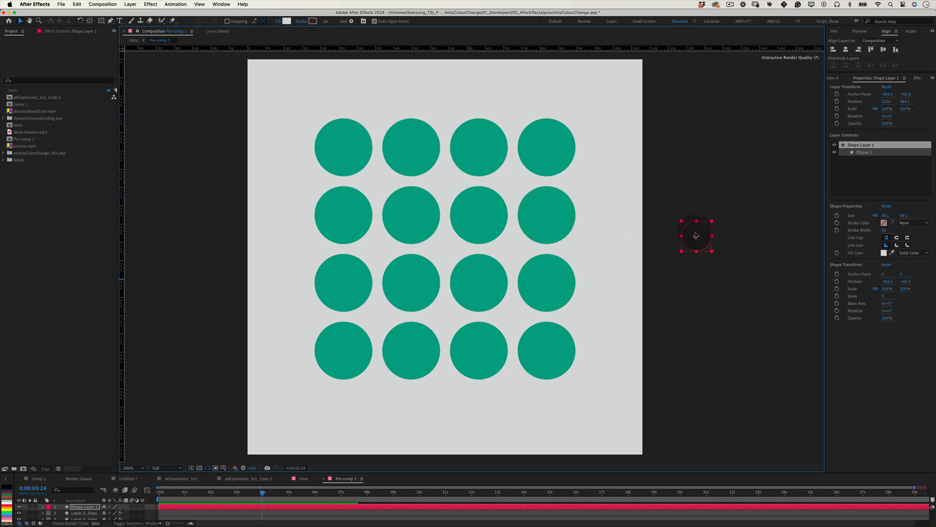
Step: Drag the small circle row by row across the grid of green circles to turn nearby ones yellow
left_click_drag(696, 235, 399, 267)
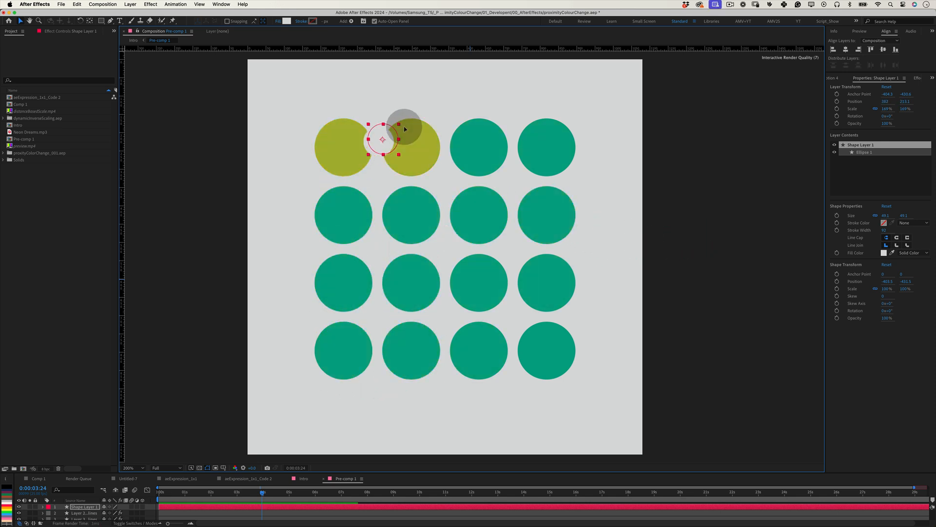
left_click_drag(382, 138, 377, 217)
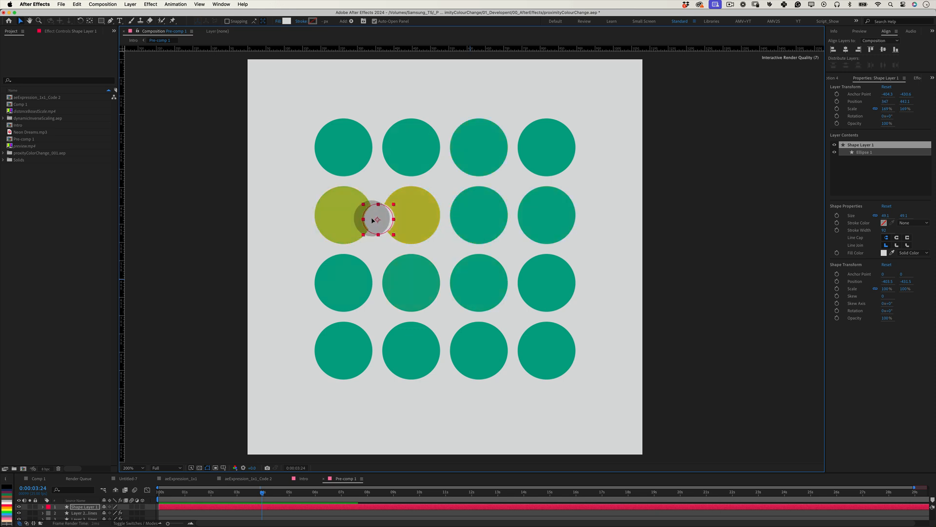
left_click_drag(377, 217, 545, 281)
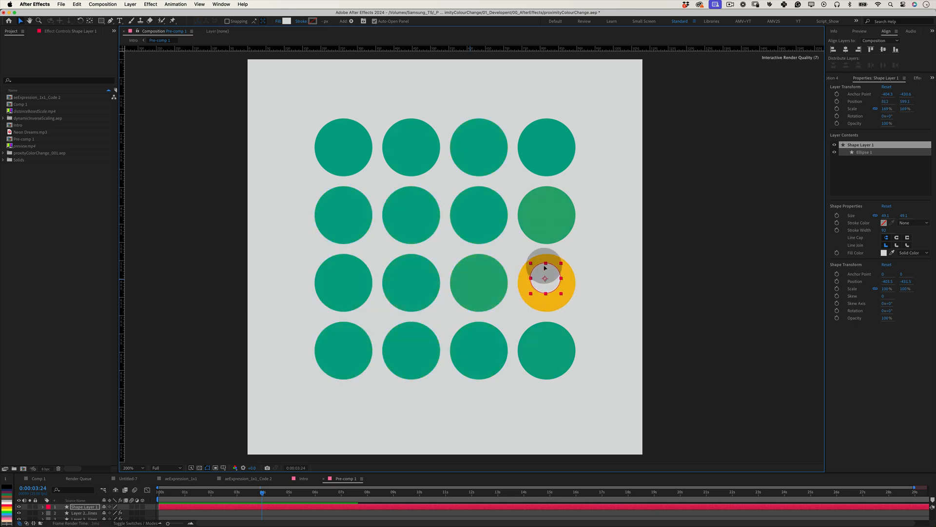
left_click_drag(545, 281, 342, 349)
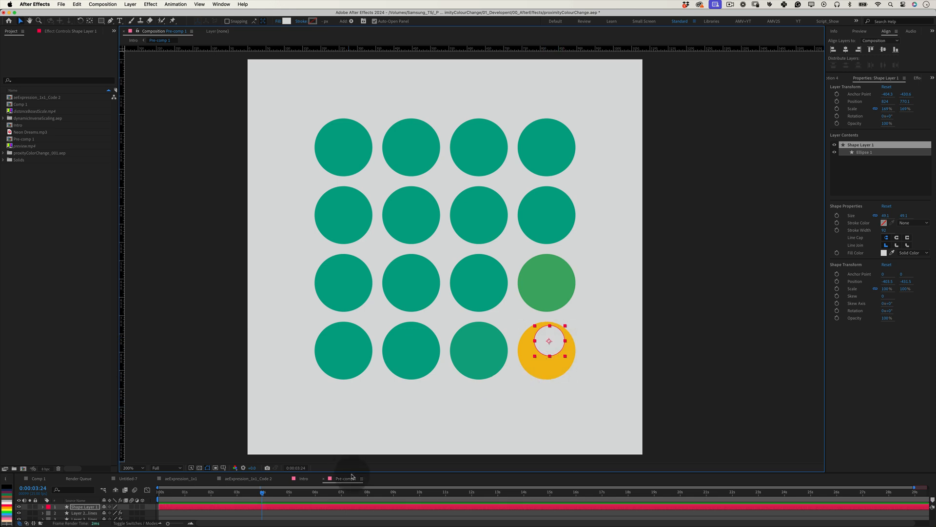
left_click_drag(548, 341, 418, 213)
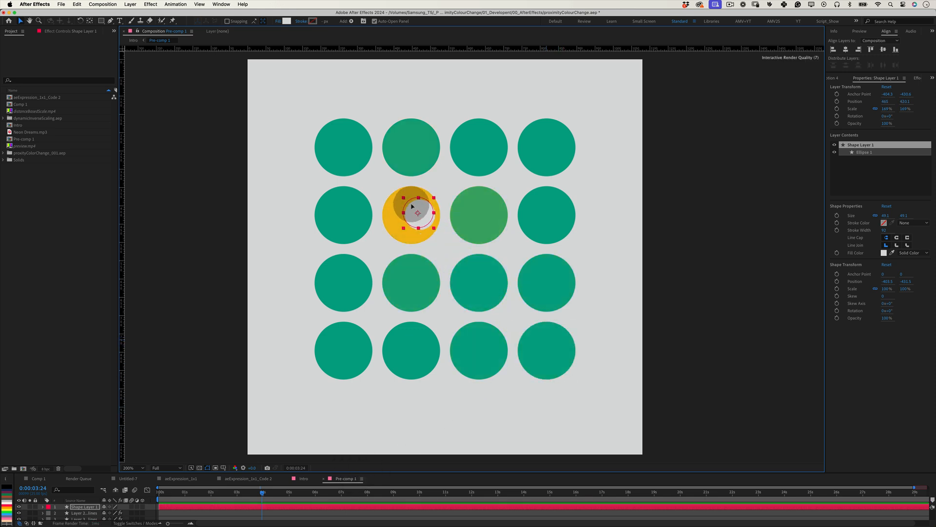
left_click_drag(417, 214, 373, 222)
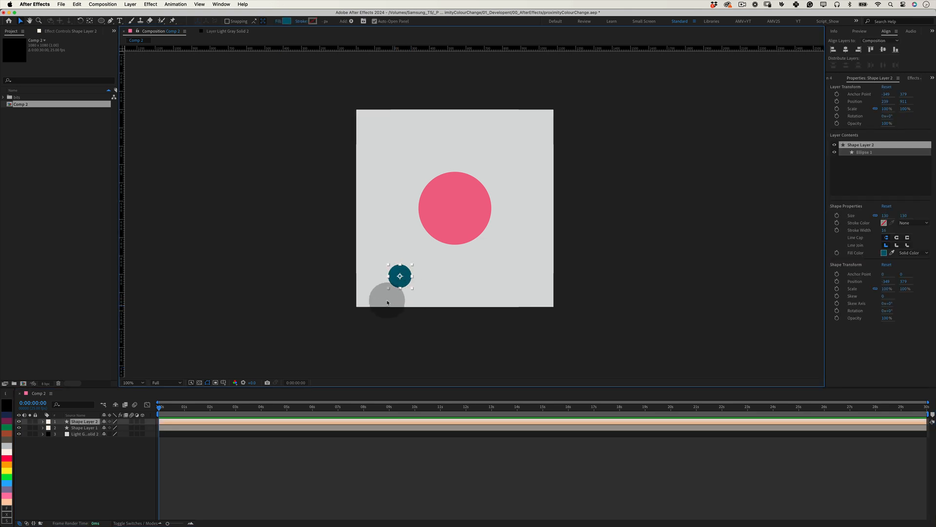
Step: Switch to Comp 2 to work on the big circle's fill colour
left_click(391, 472)
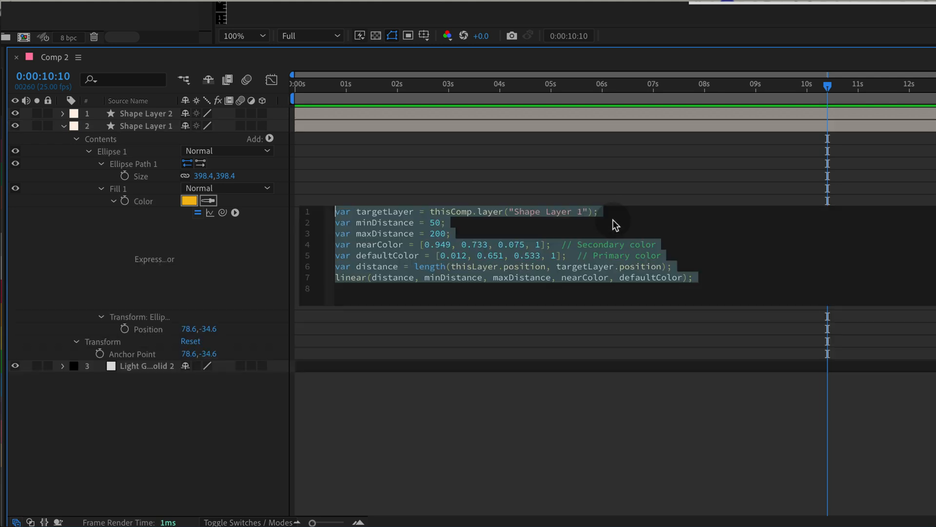
Step: Edit the colour expression so its target layer reference becomes "Shape Layer 2"
left_click(595, 212)
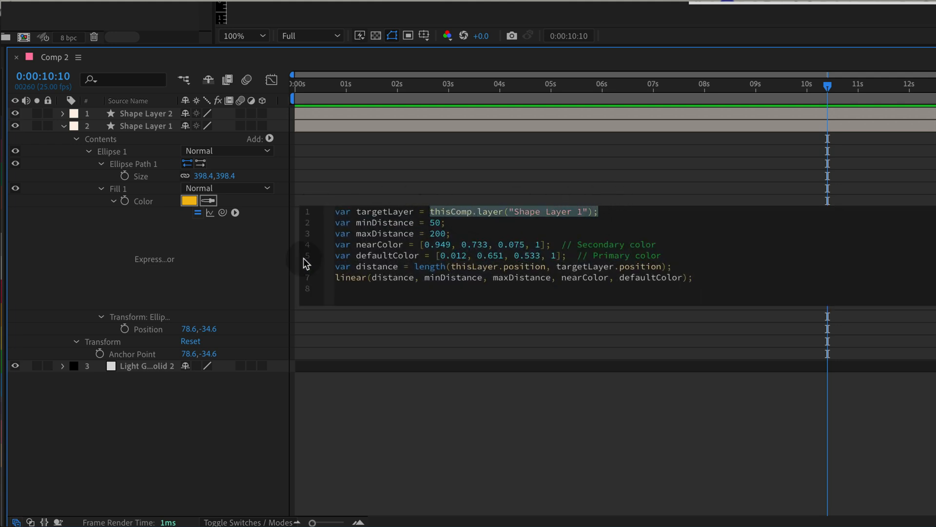
left_click_drag(222, 211, 113, 284)
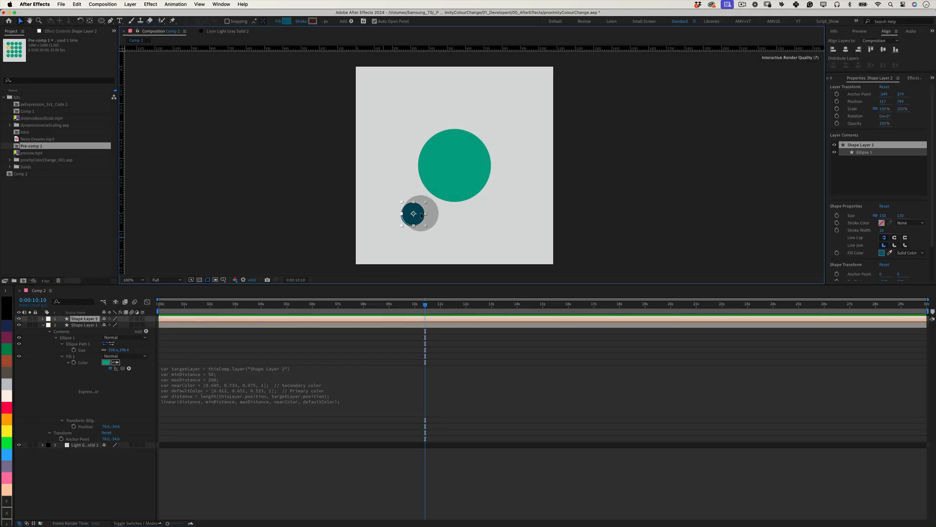
Step: Drag the small circle onto the big circle's edge, then away, watching it turn green and back to teal
left_click_drag(412, 214, 437, 189)
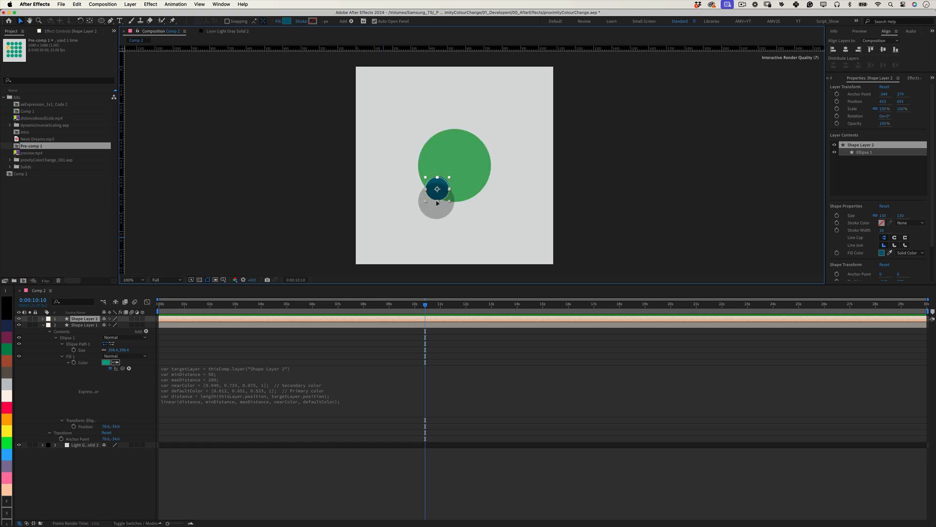
left_click_drag(437, 190, 486, 140)
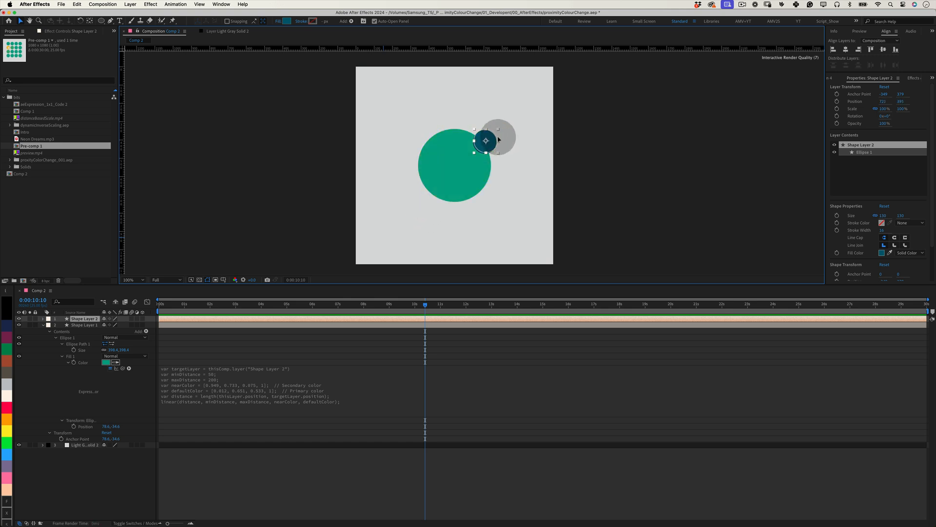
left_click_drag(487, 140, 436, 138)
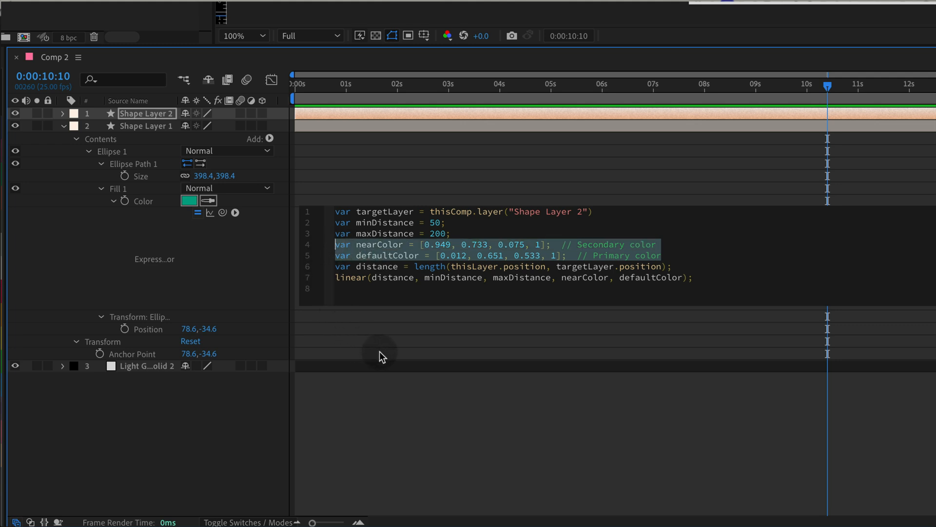
mouse_move(401, 301)
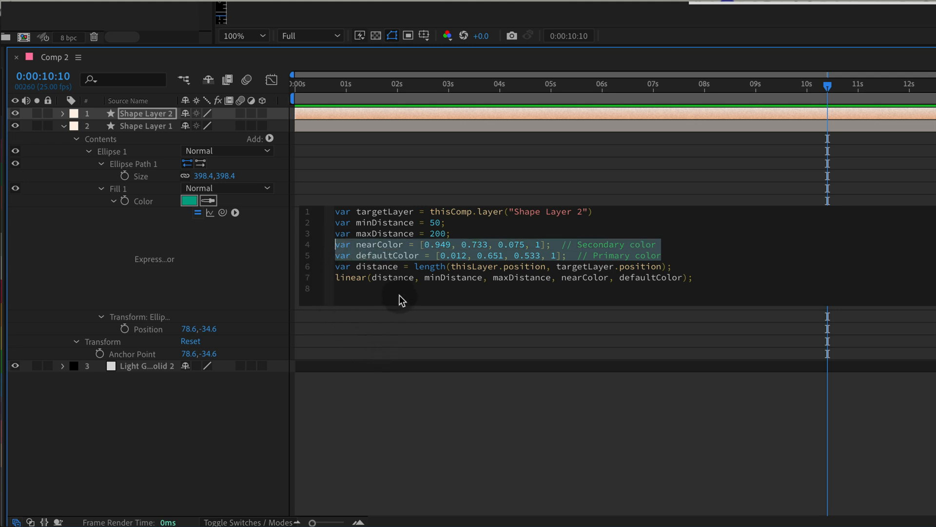
mouse_move(400, 330)
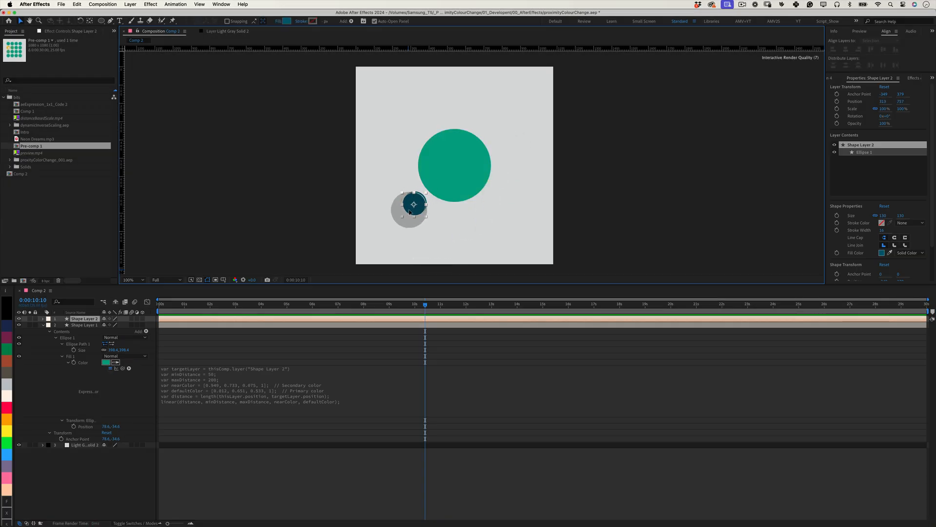
Step: Drag the small circle around the canvas and finish on the big circle's centre, turning it yellow
left_click_drag(414, 204, 506, 144)
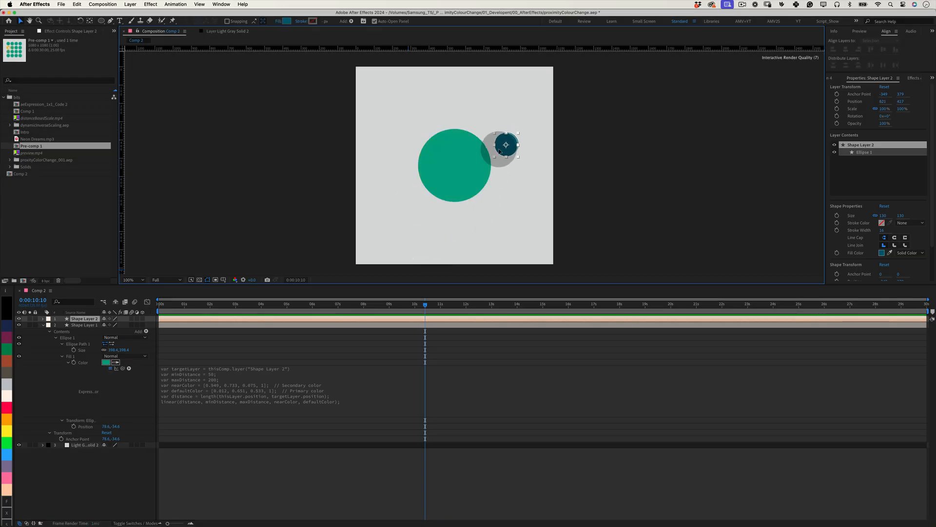
left_click_drag(506, 144, 412, 116)
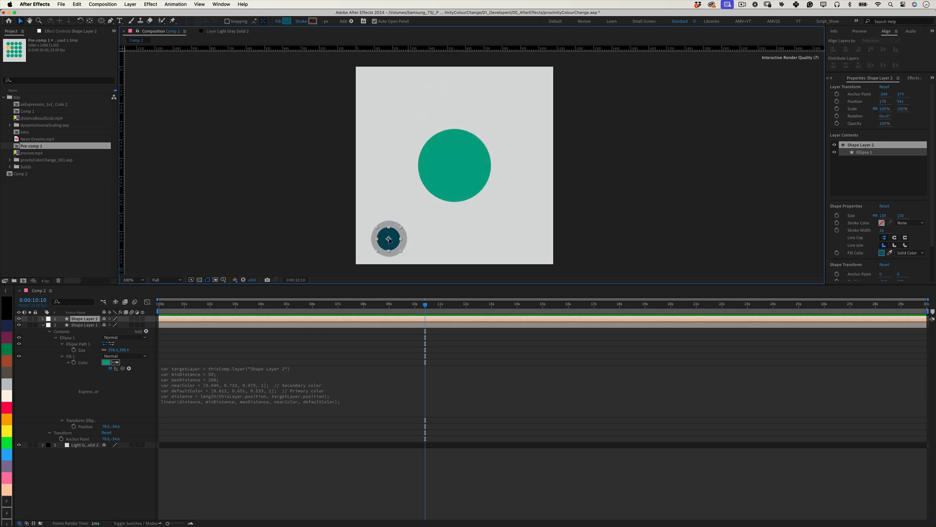
left_click_drag(389, 239, 418, 184)
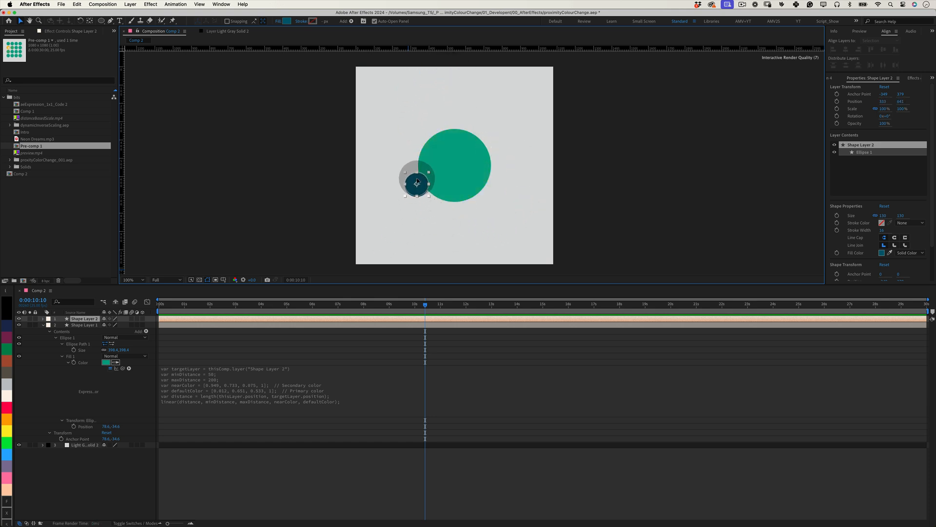
left_click_drag(418, 182, 460, 166)
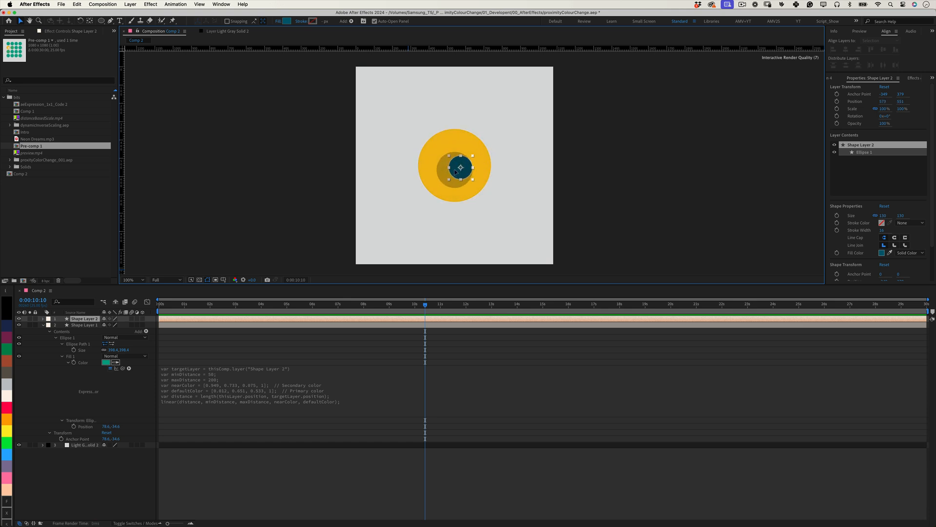